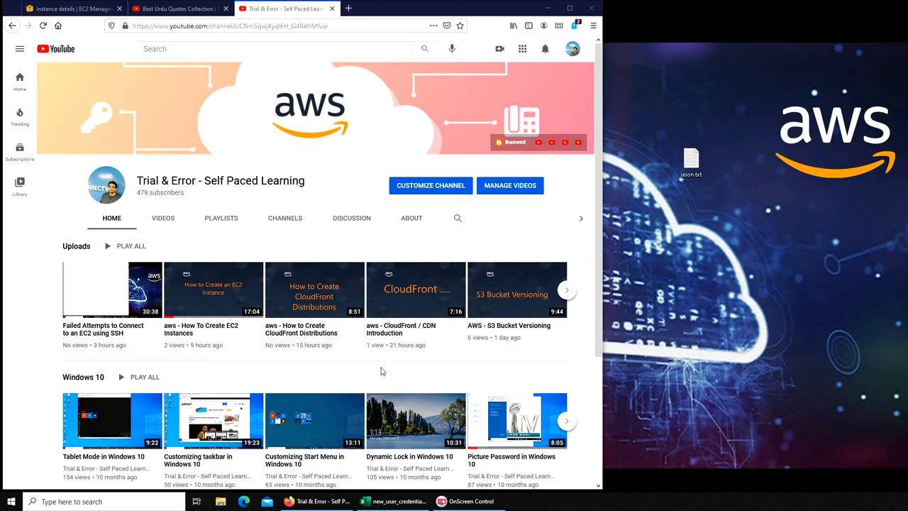
mouse_move(408, 349)
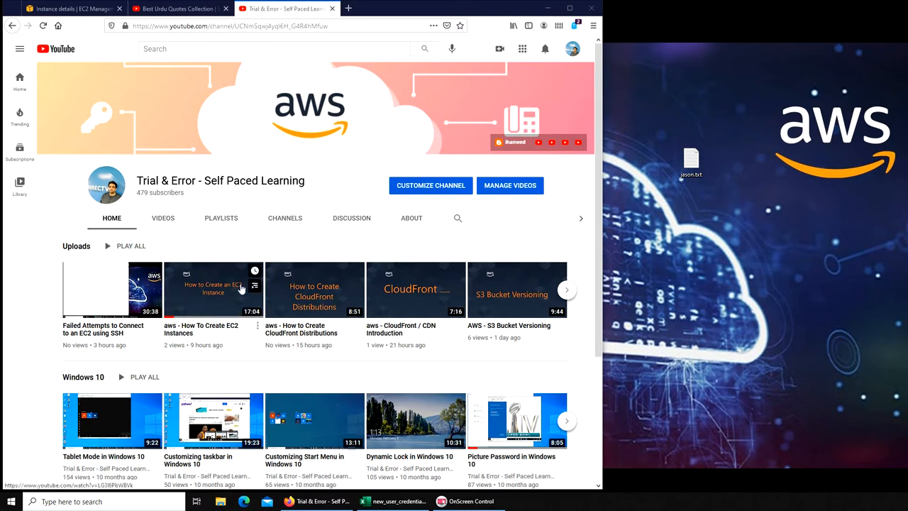
mouse_move(214, 304)
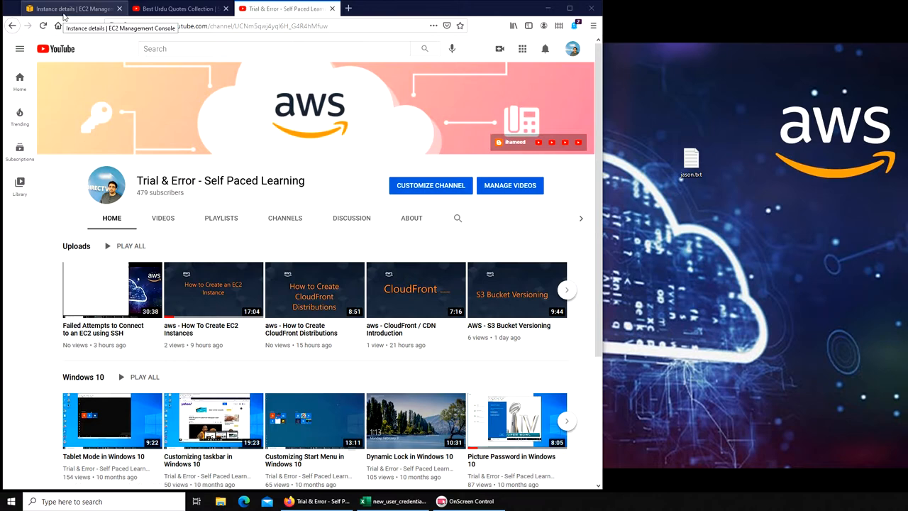
Step: Bring up the Connect to instance page for the running Amazon Linux instance
click(71, 8)
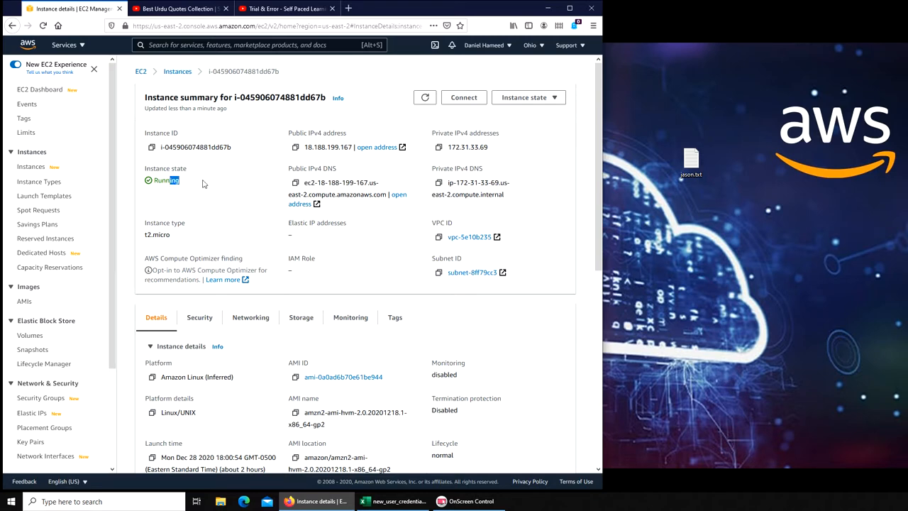
mouse_move(464, 99)
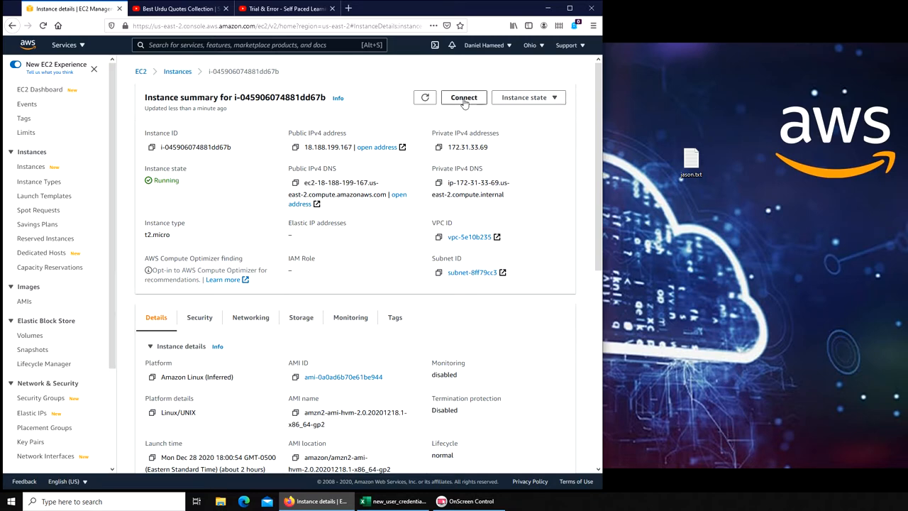
click(463, 96)
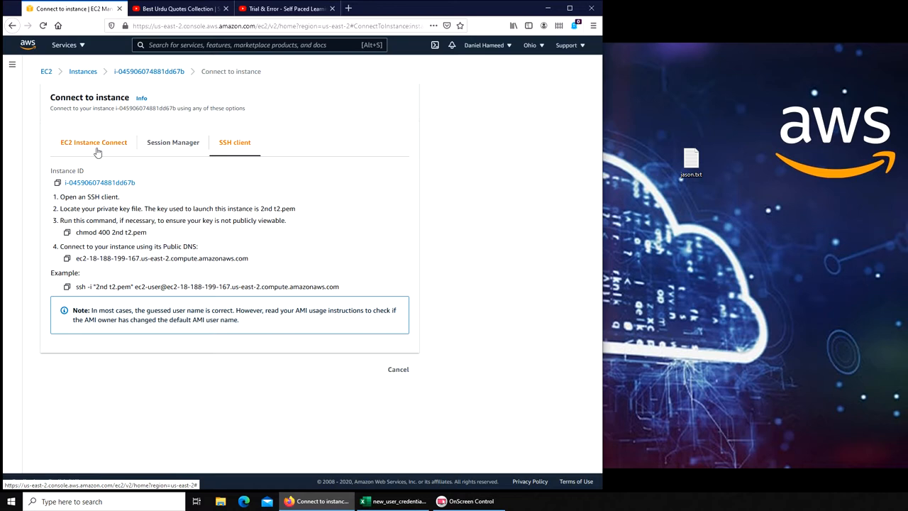
Step: Start an EC2 Instance Connect browser terminal as ec2-user on the instance
click(93, 142)
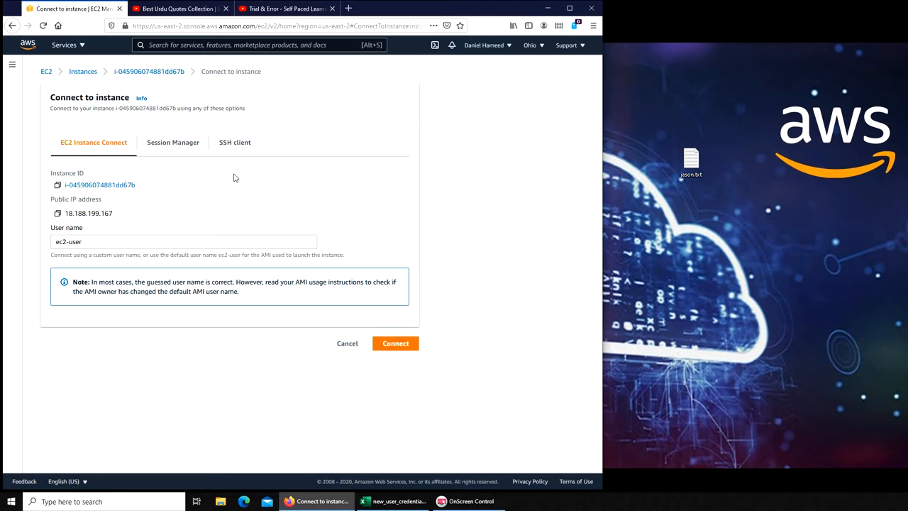
mouse_move(389, 218)
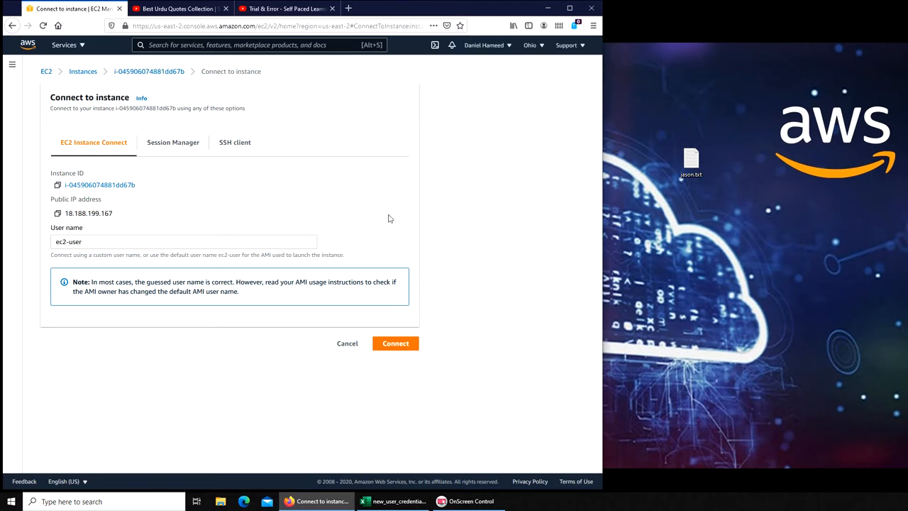
click(394, 342)
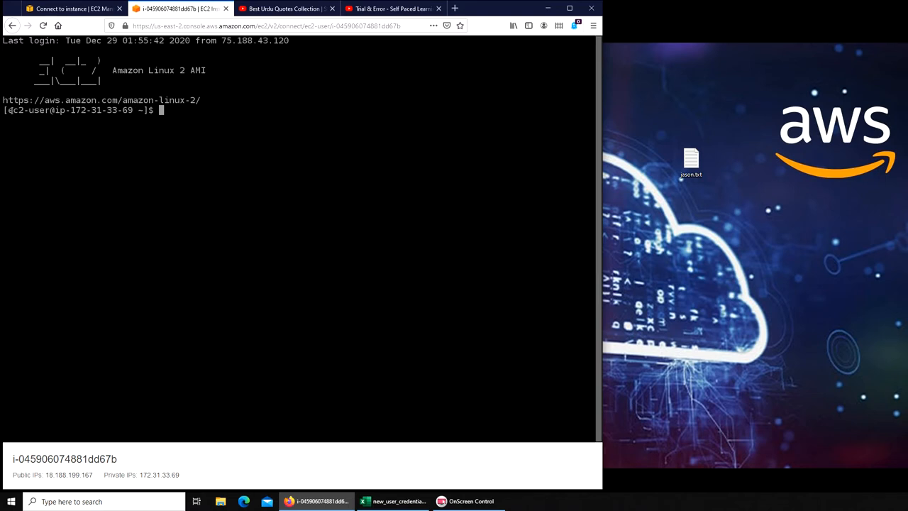
double_click(28, 111)
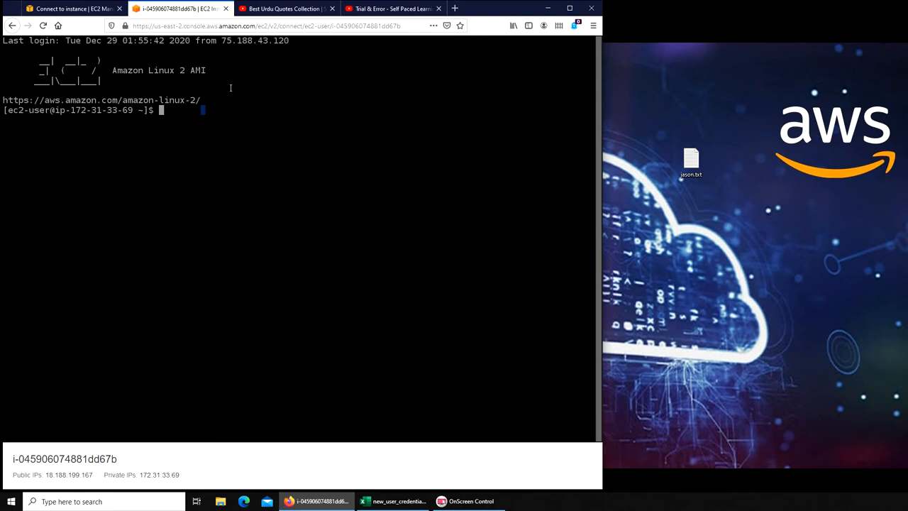
mouse_move(400, 95)
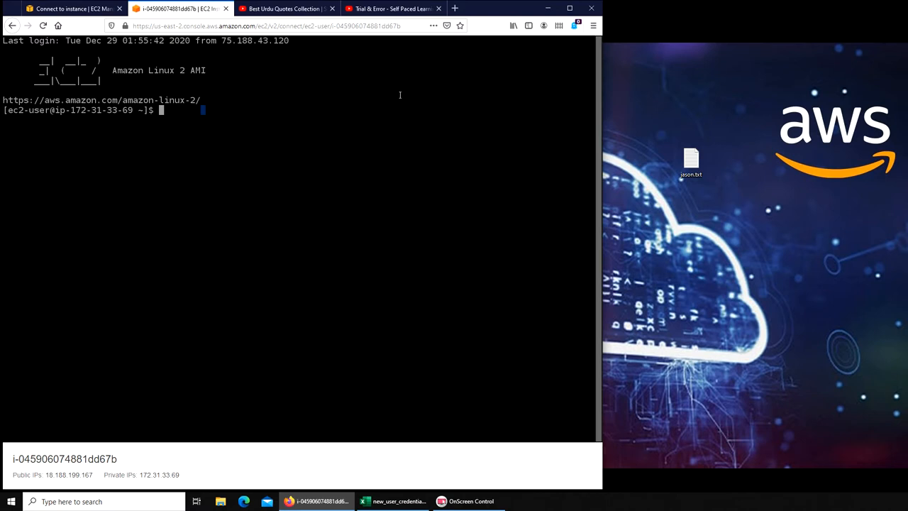
mouse_move(368, 98)
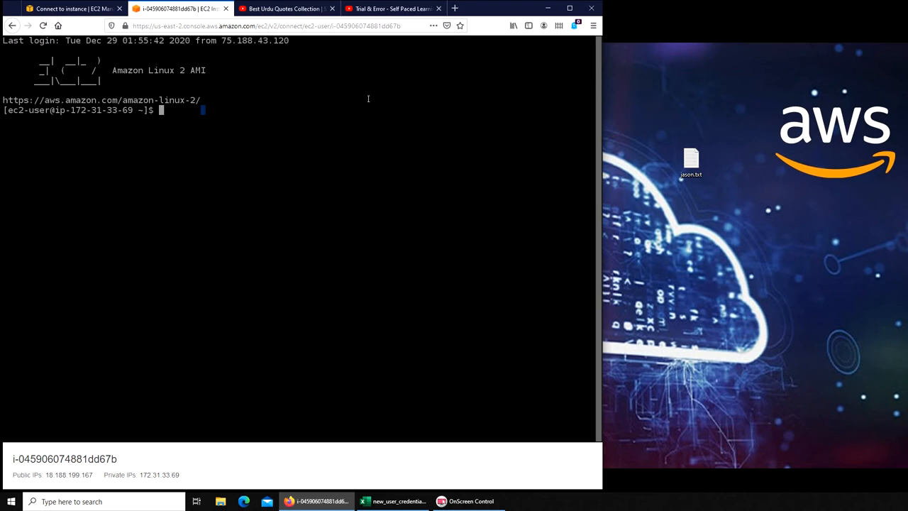
mouse_move(357, 107)
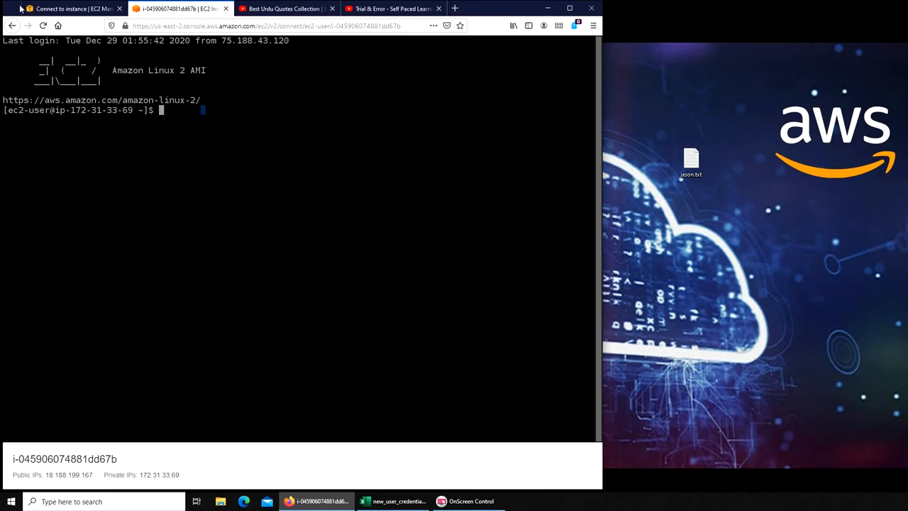
click(71, 9)
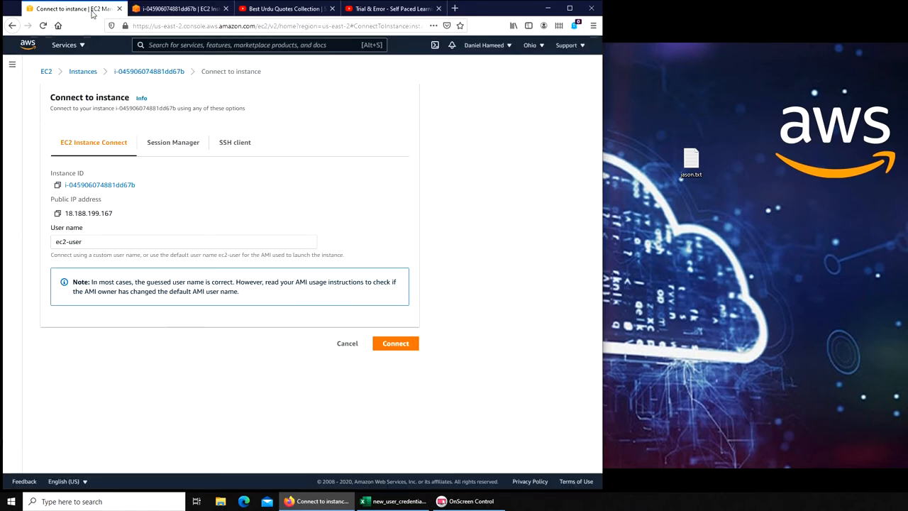
click(394, 342)
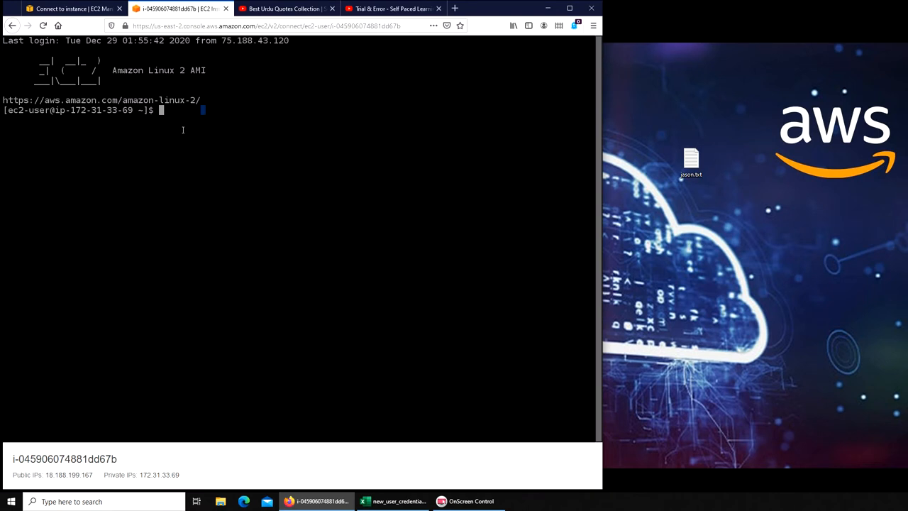
mouse_move(289, 145)
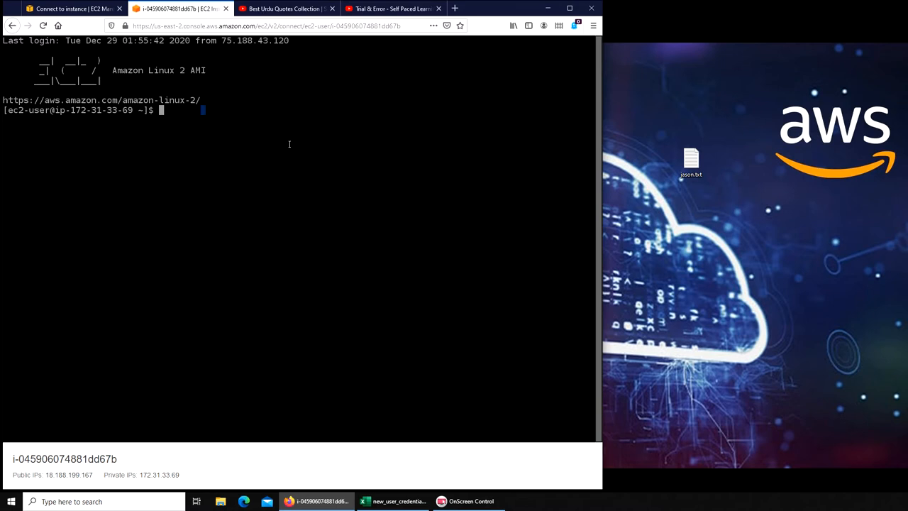
mouse_move(198, 126)
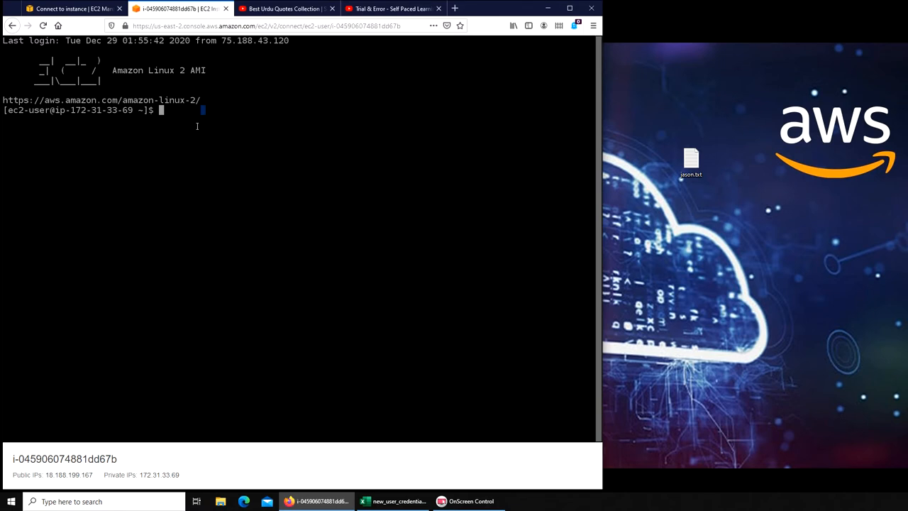
mouse_move(235, 149)
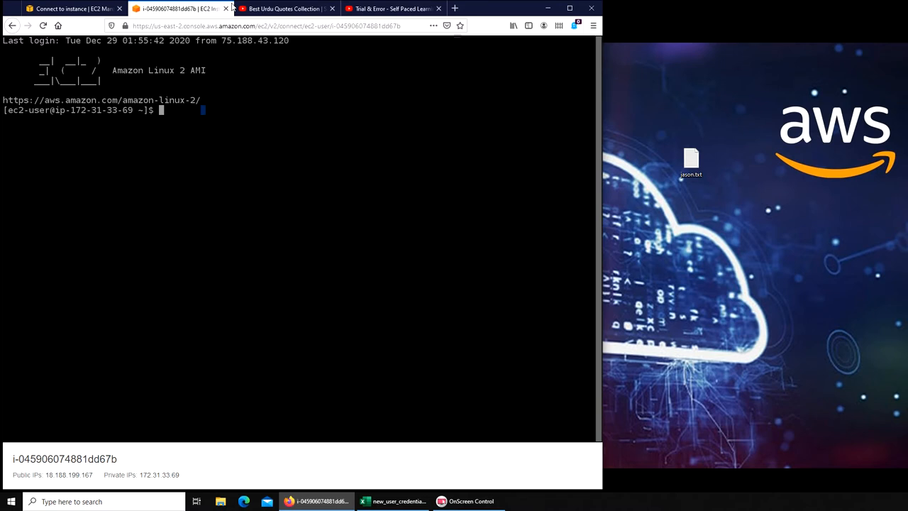
Step: Return to the instance summary and select its key pair name, 2nd t2
click(71, 9)
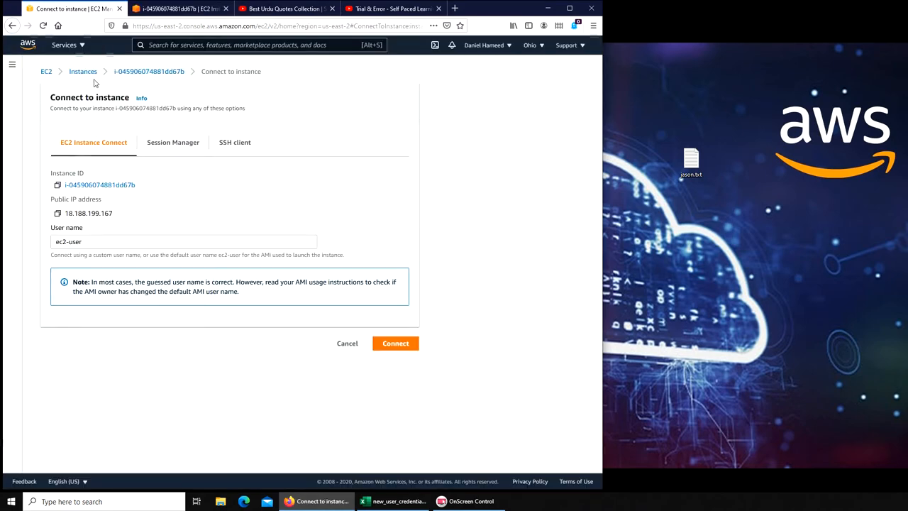
click(347, 342)
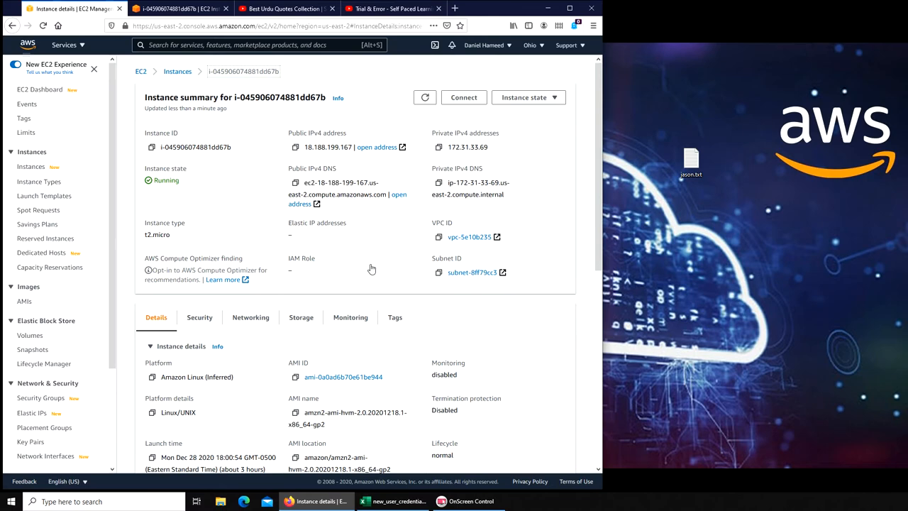
scroll(down, 3)
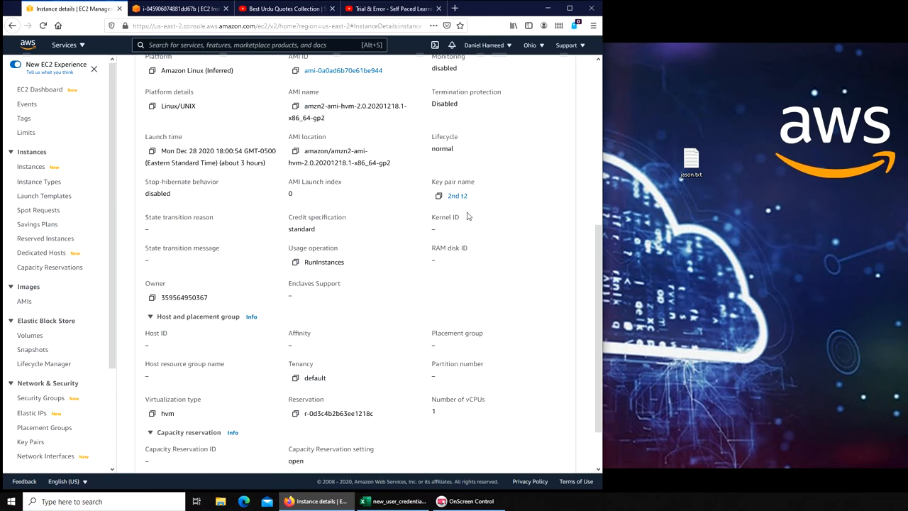
double_click(457, 196)
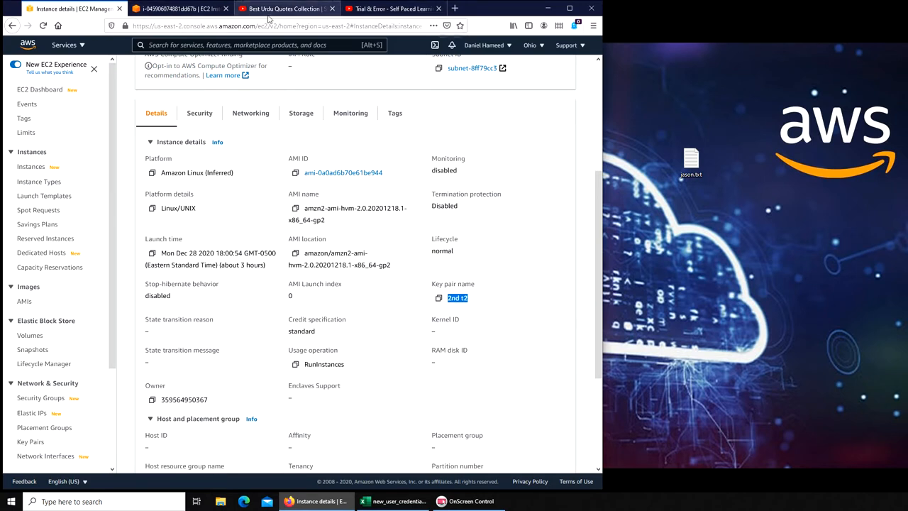
Step: Glance at the YouTube channel page and come back to the instance details
click(386, 9)
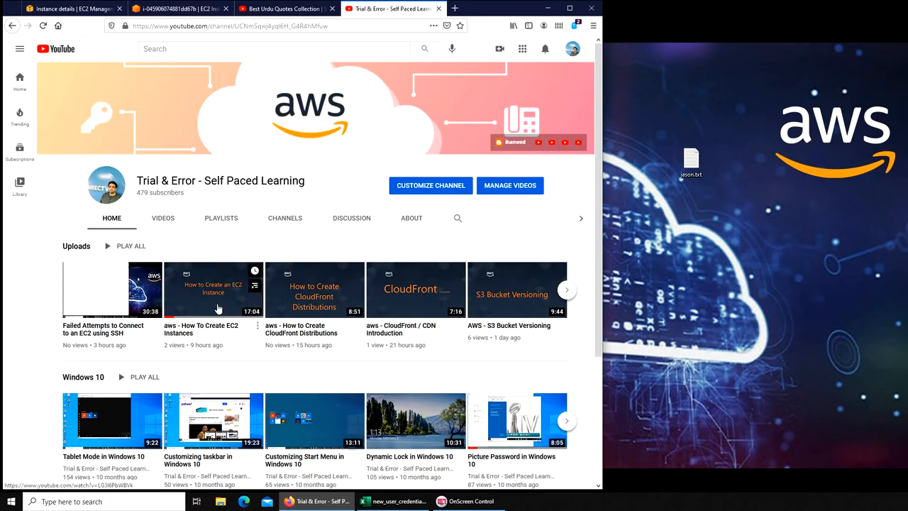
click(71, 9)
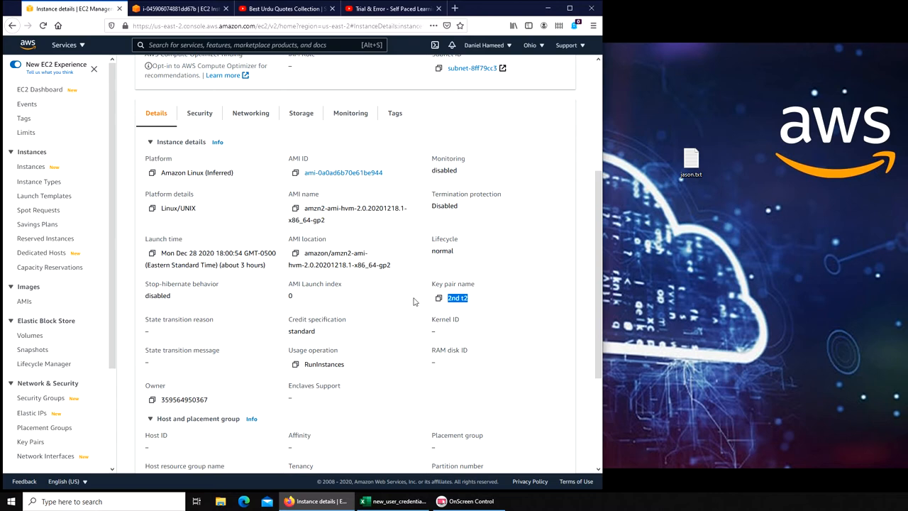
mouse_move(429, 289)
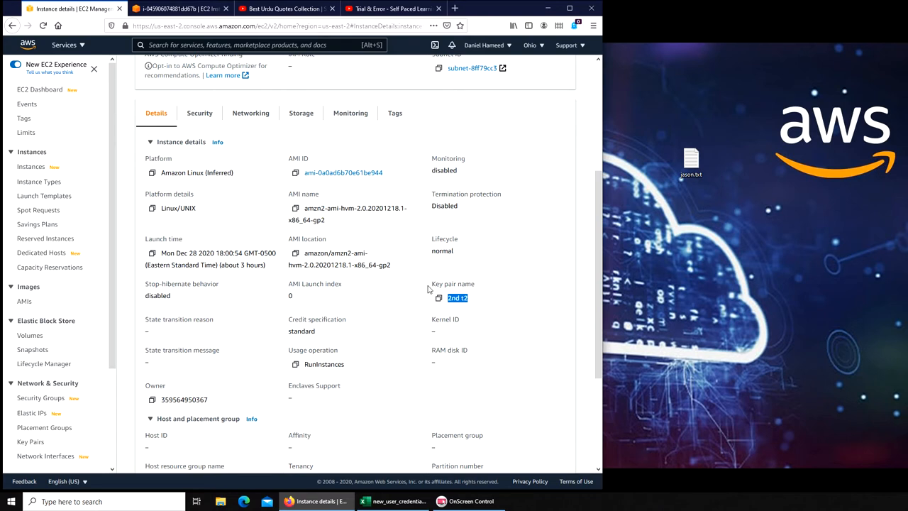
mouse_move(518, 229)
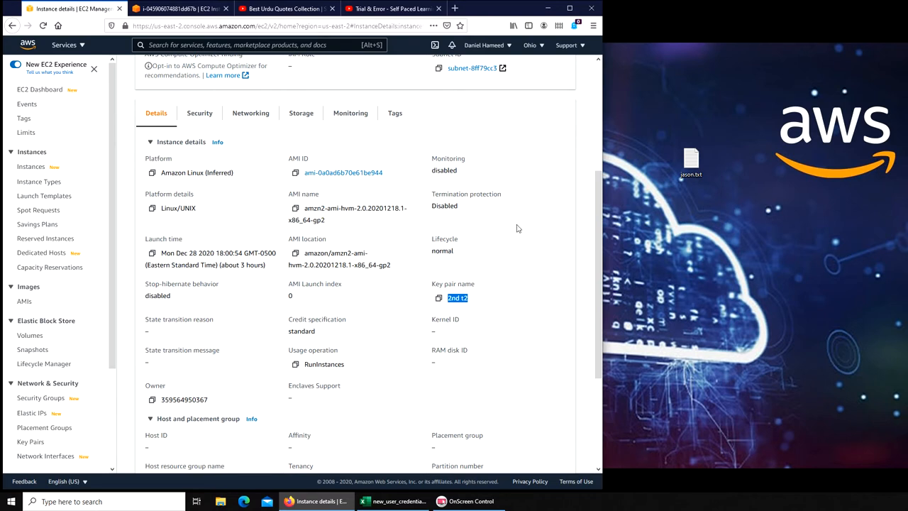
mouse_move(360, 249)
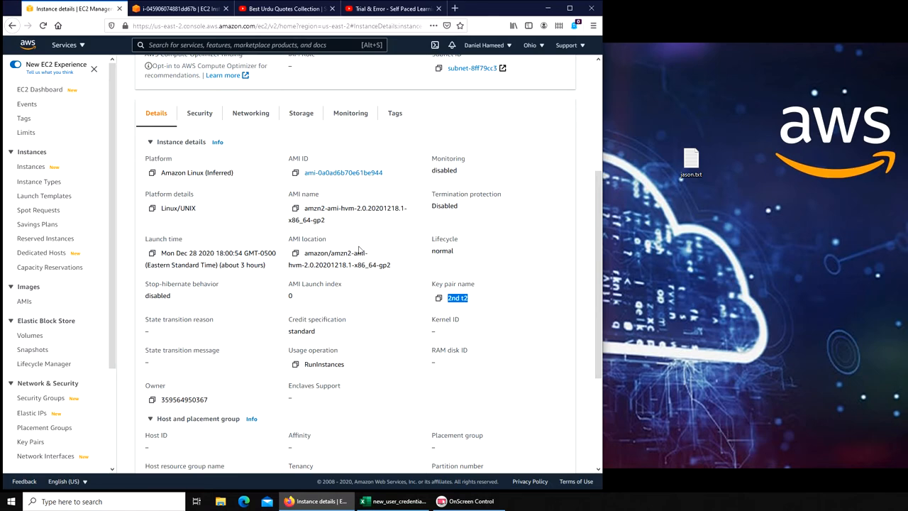
scroll(up, 3)
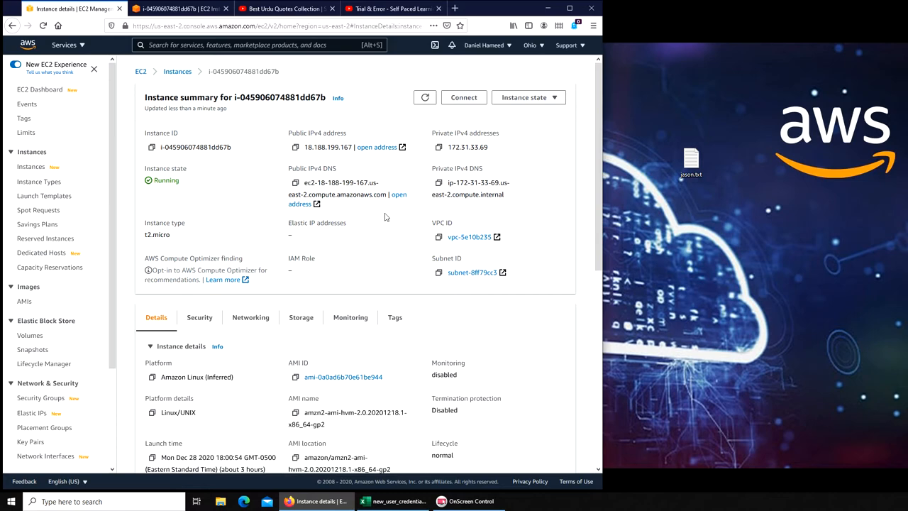
mouse_move(397, 230)
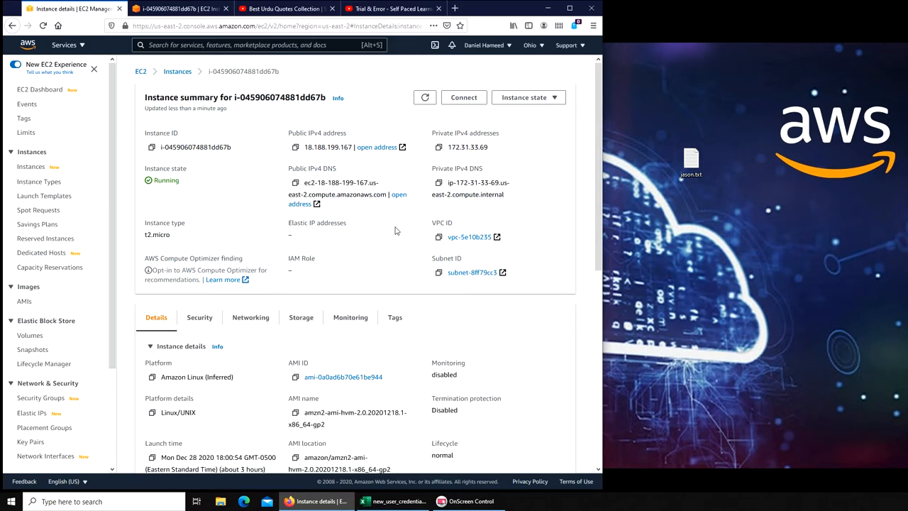
scroll(down, 3)
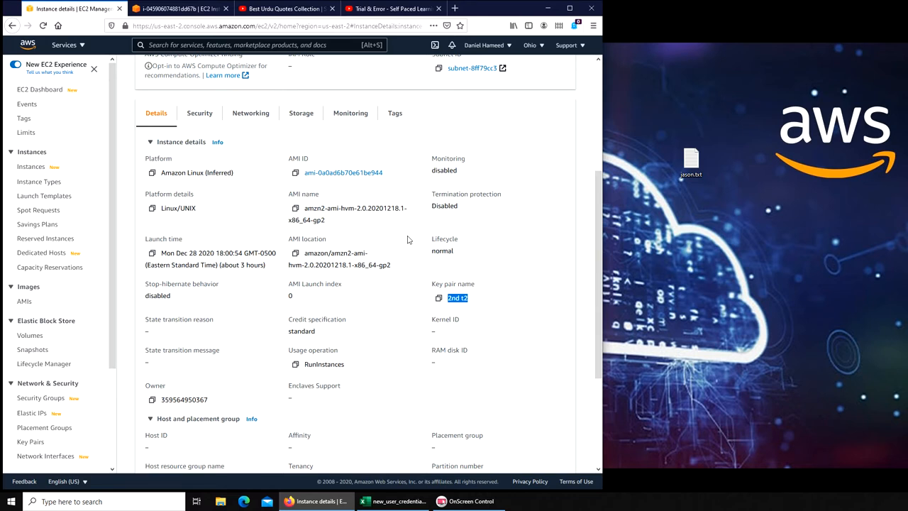
mouse_move(378, 188)
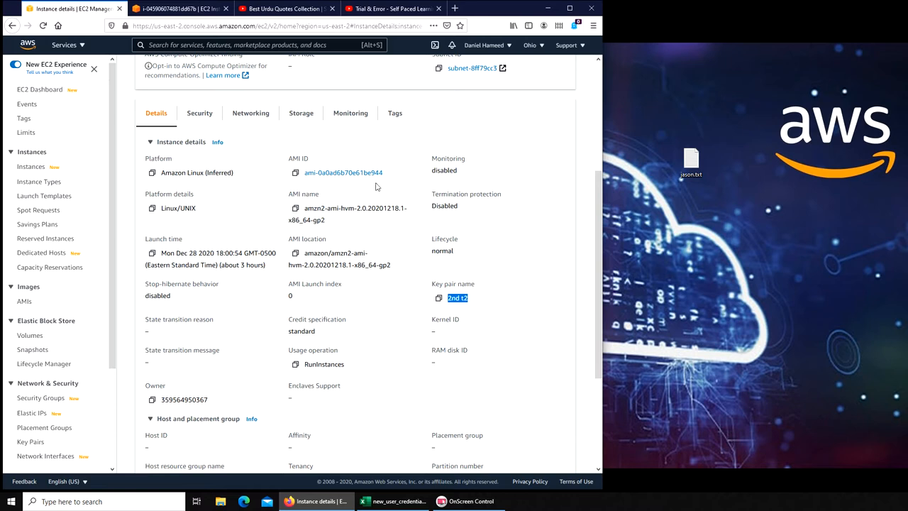
mouse_move(512, 59)
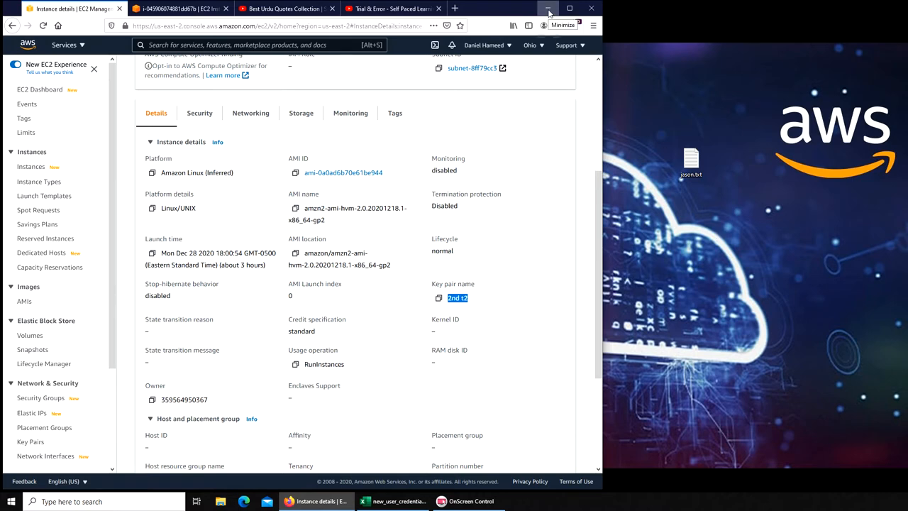
Step: Show the AWS folder and select the 2nd t2 .pem and .ppk key files
click(548, 8)
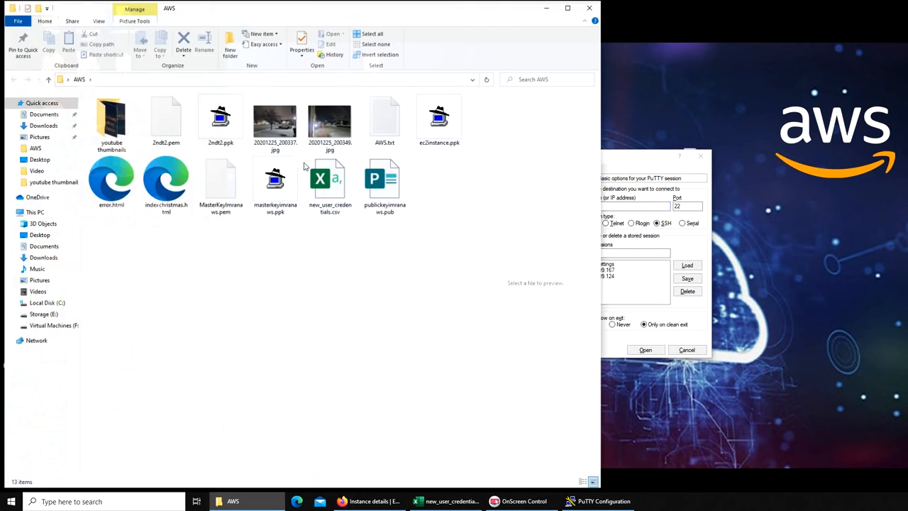
click(166, 116)
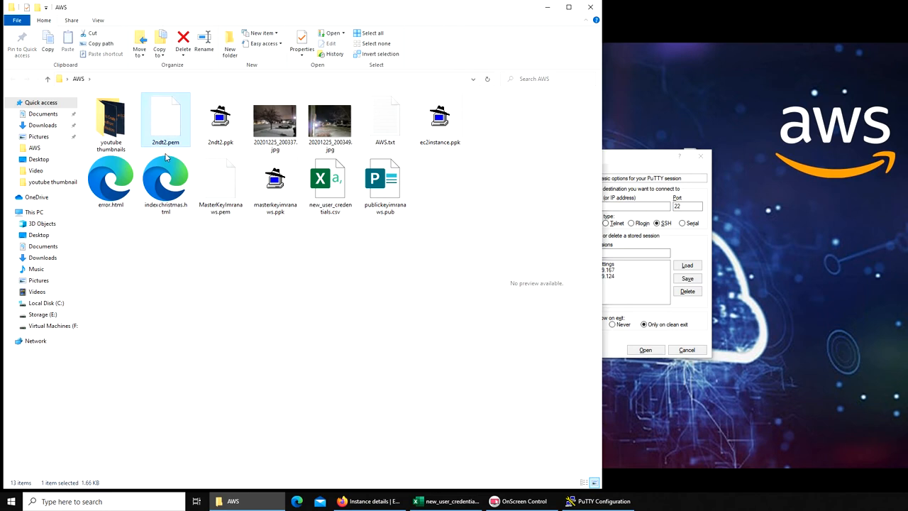
mouse_move(169, 155)
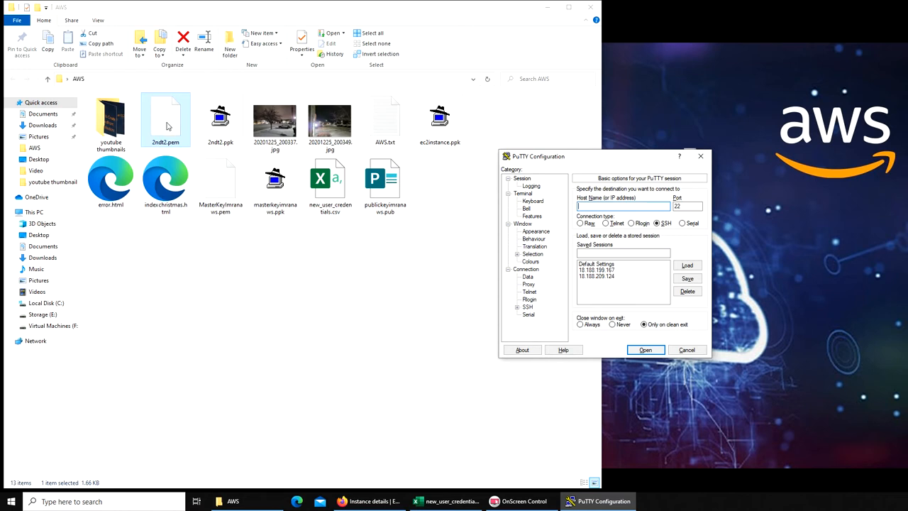
mouse_move(167, 128)
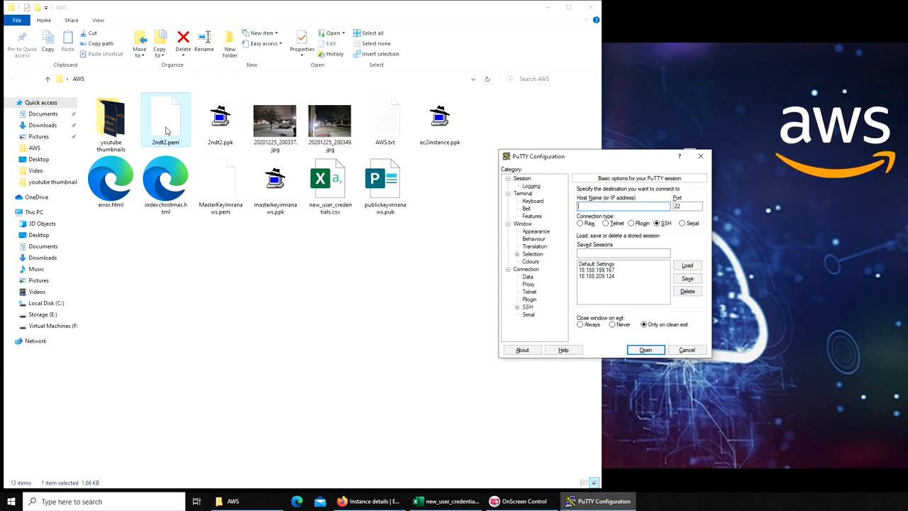
mouse_move(172, 146)
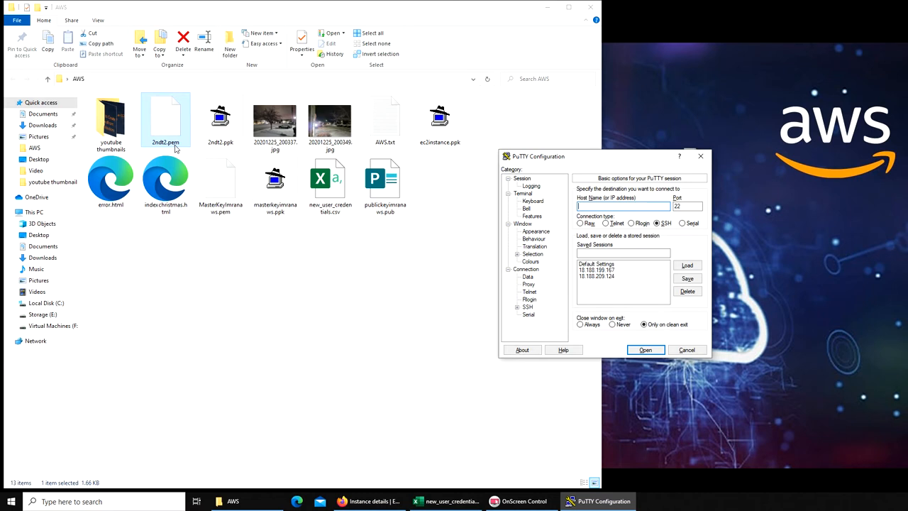
click(220, 116)
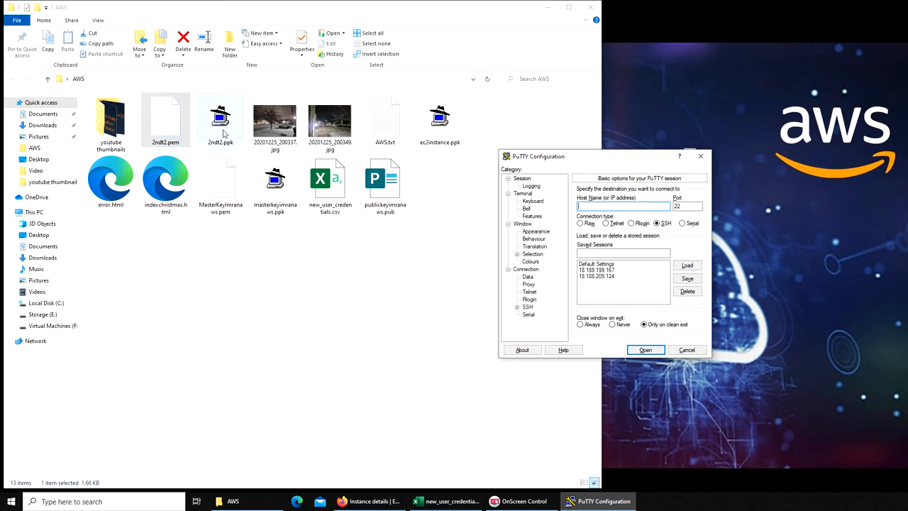
click(220, 116)
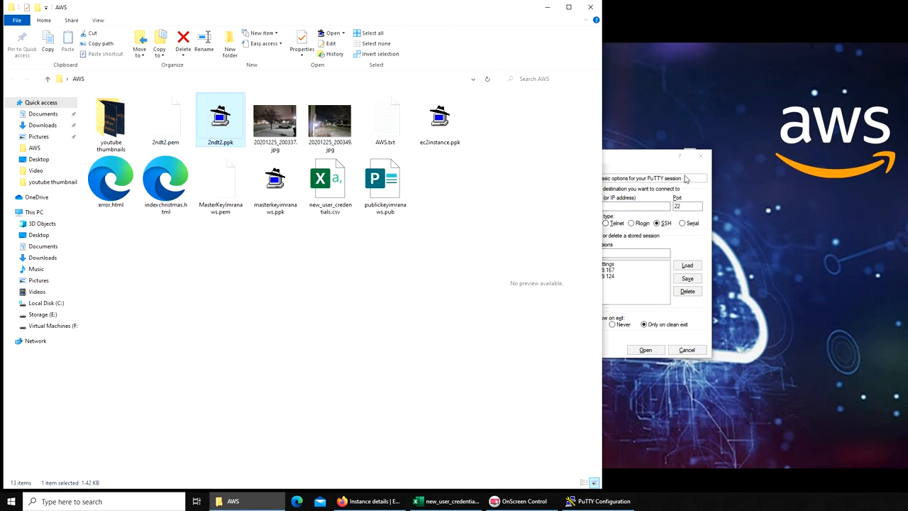
Step: Launch PuTTYgen from the Start menu and import the 2nd t2 .pem key
click(12, 502)
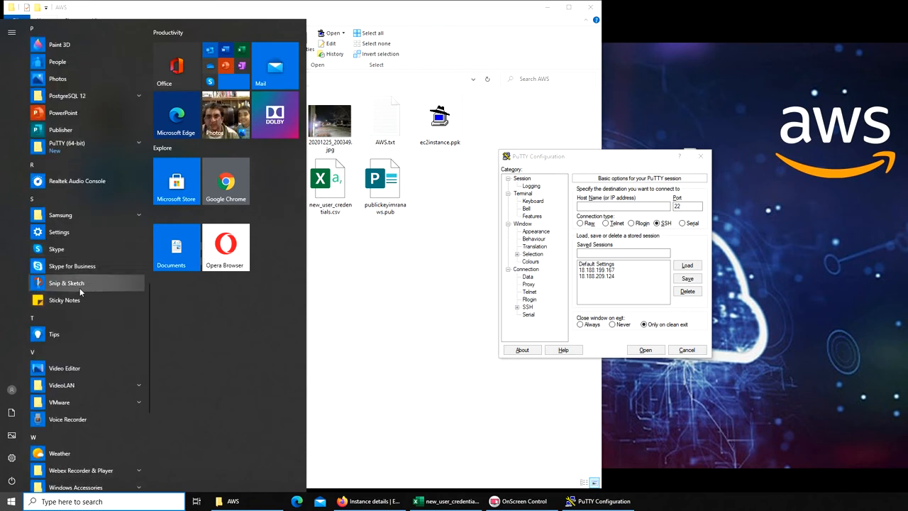
click(67, 145)
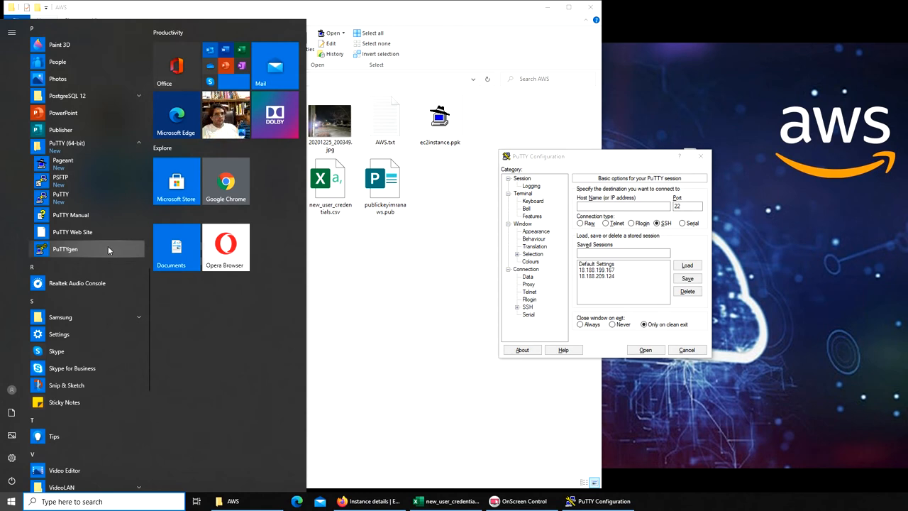
mouse_move(71, 216)
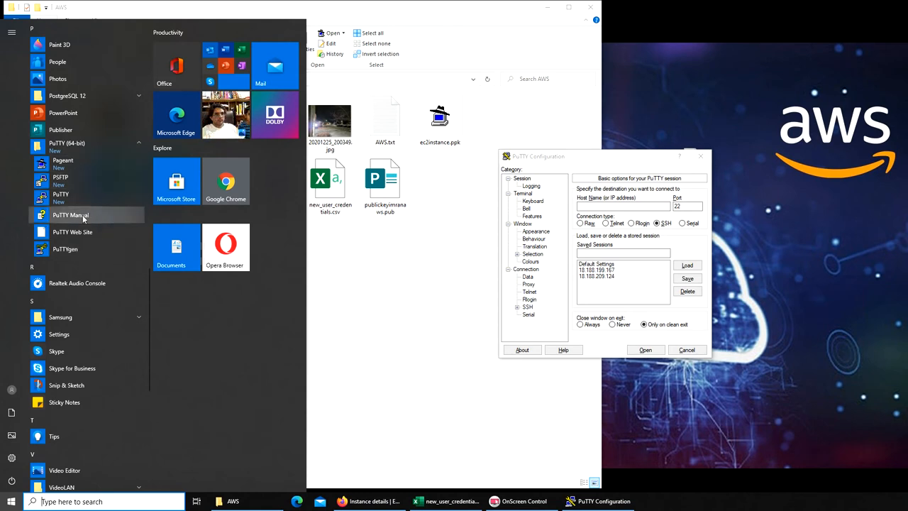
mouse_move(65, 250)
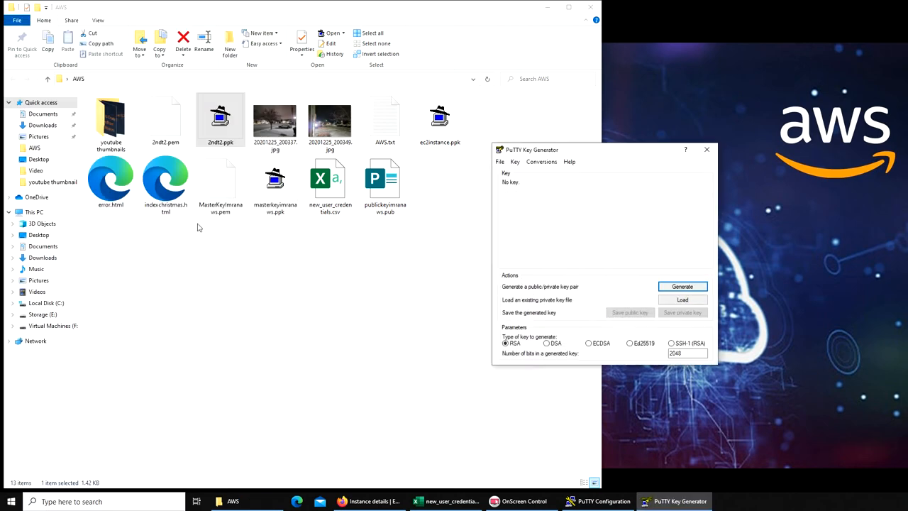
click(681, 300)
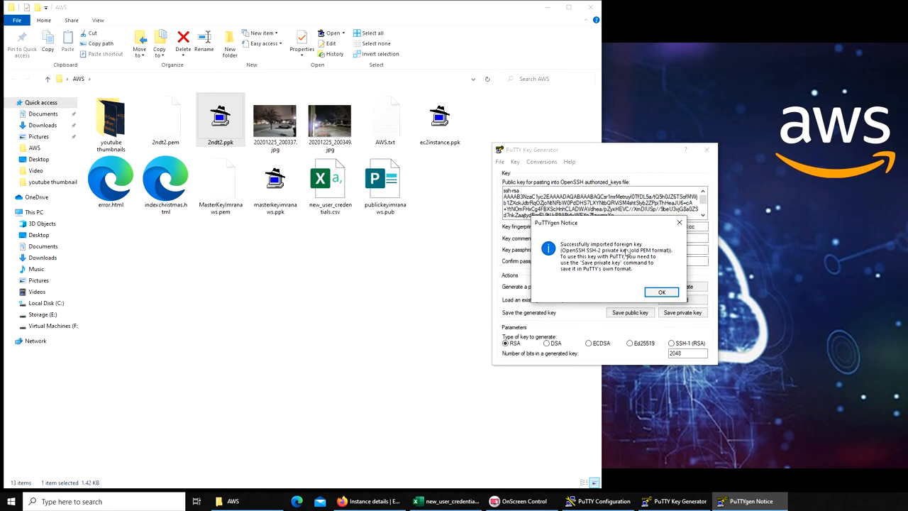
click(662, 293)
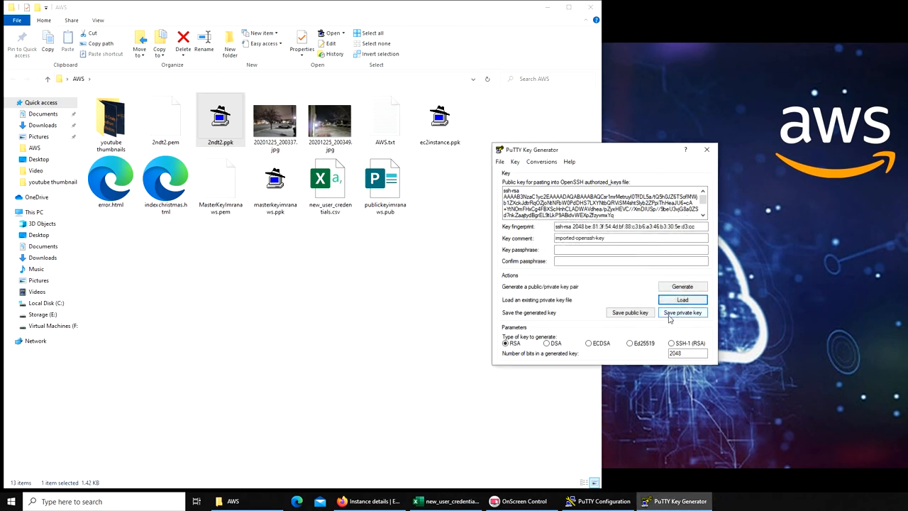
Step: Save the key without a passphrase as 123.ppk in the AWS folder
click(681, 312)
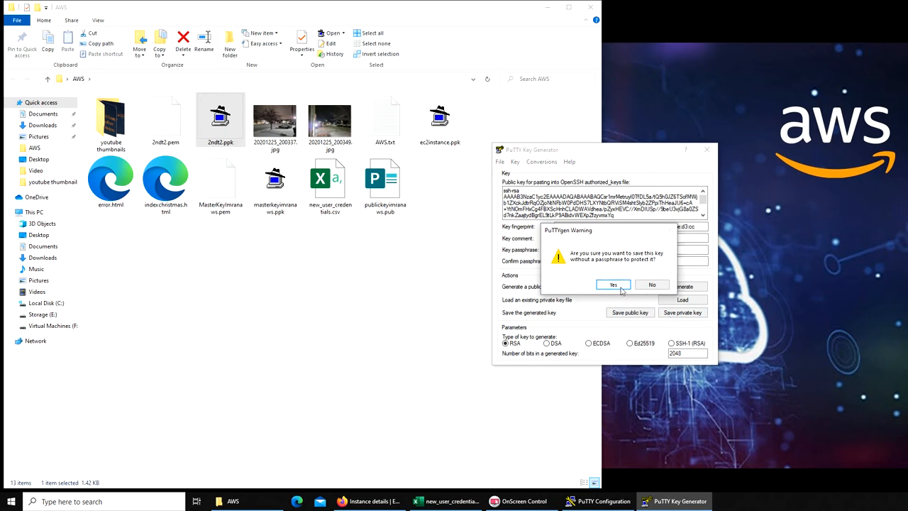
click(613, 283)
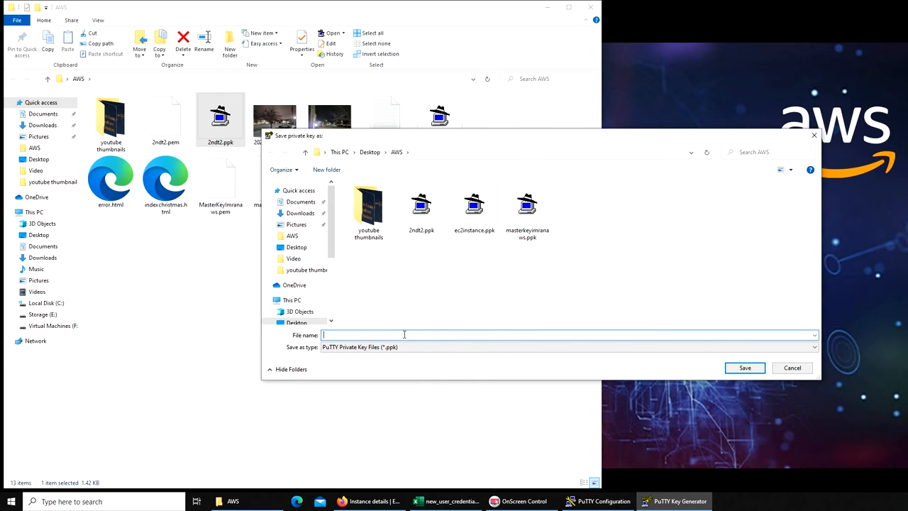
text(123)
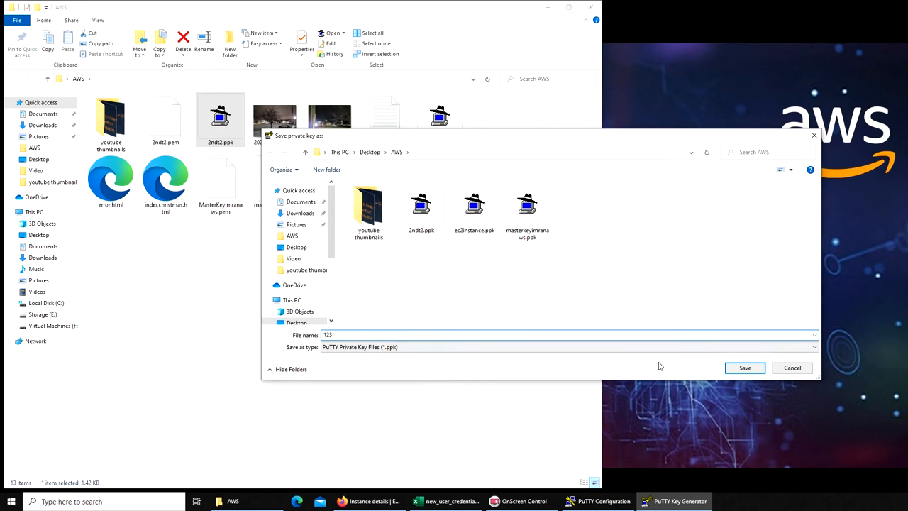
click(745, 367)
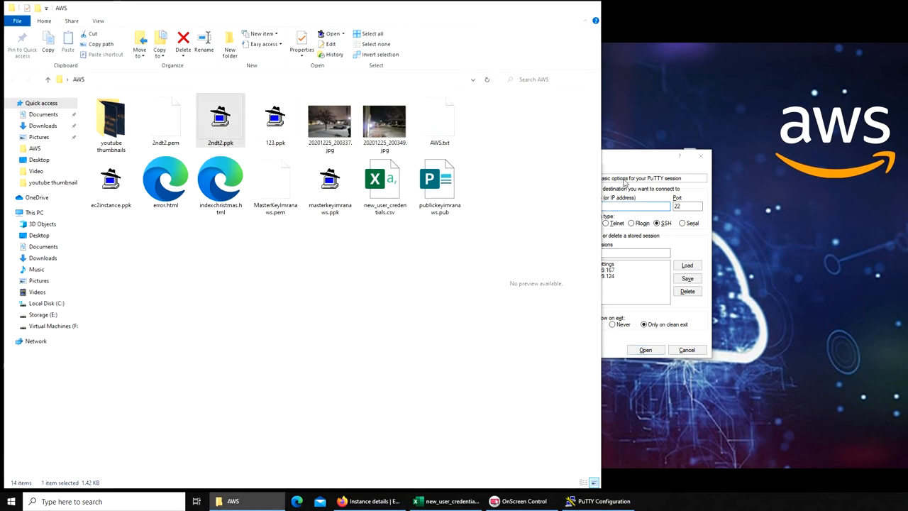
Step: Set PuTTY's host to 18.188.199.167, name the saved session, and go to the SSH settings
click(369, 502)
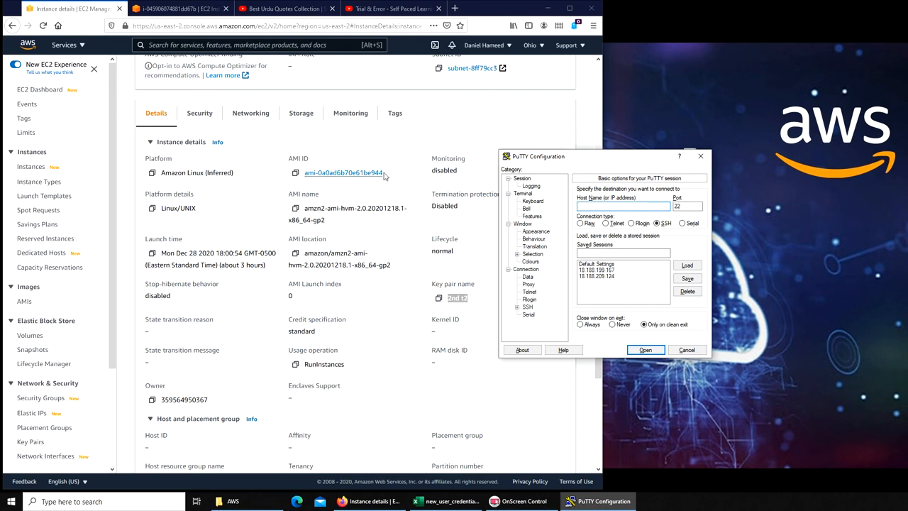
click(623, 206)
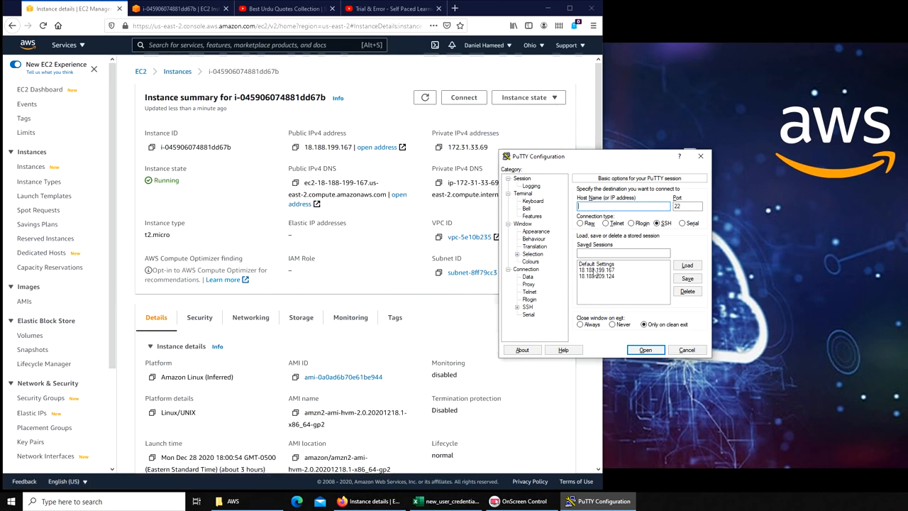
click(596, 269)
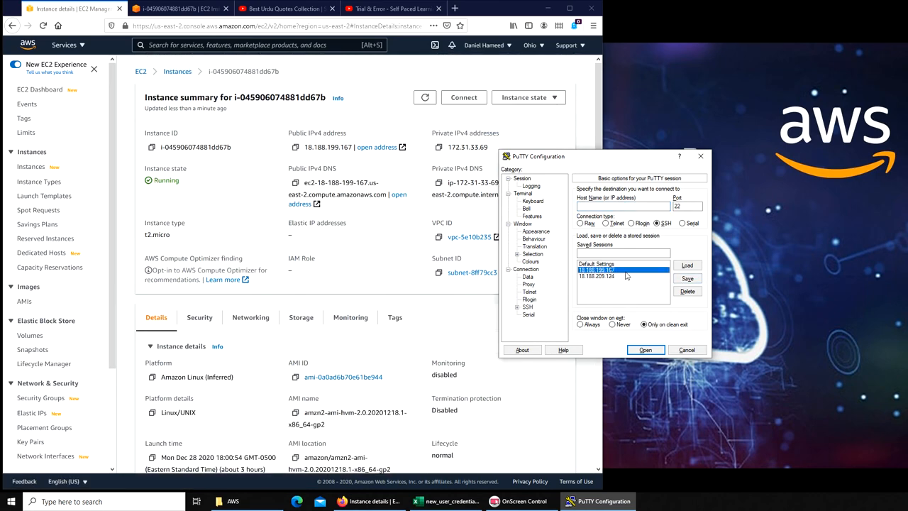
click(598, 269)
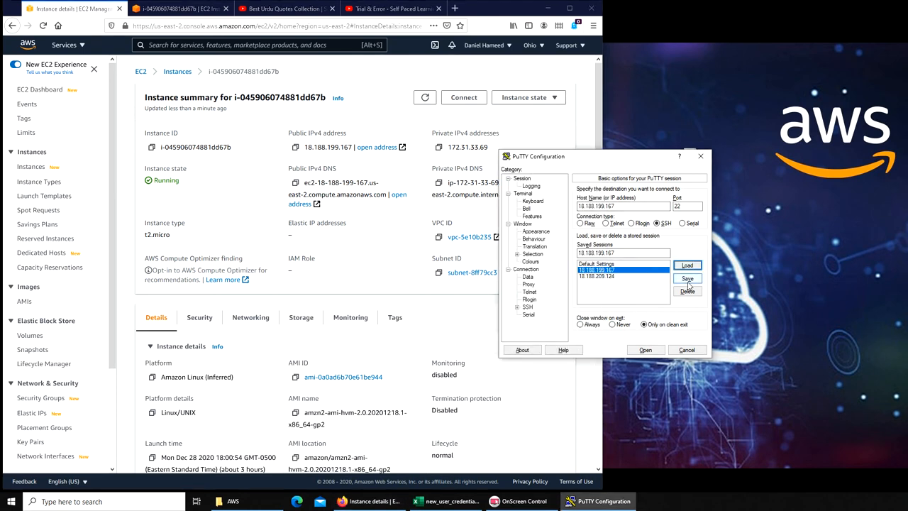
click(687, 278)
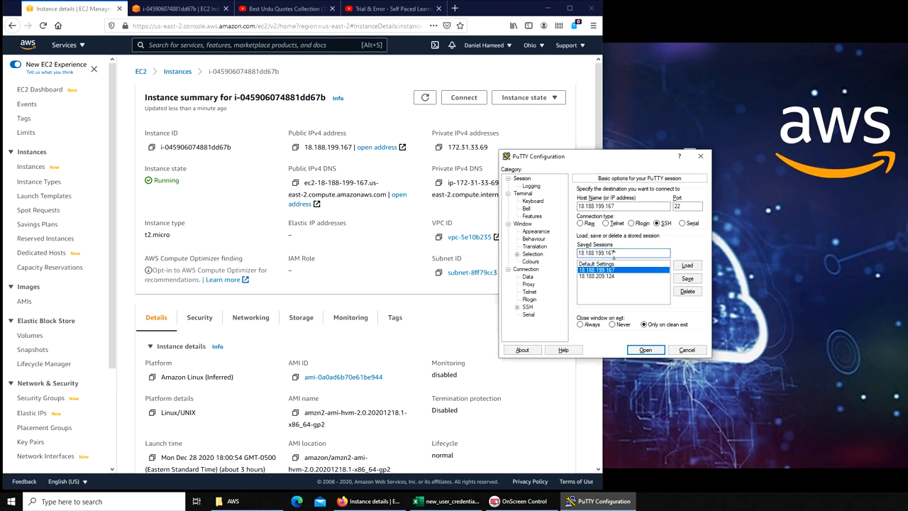
click(527, 306)
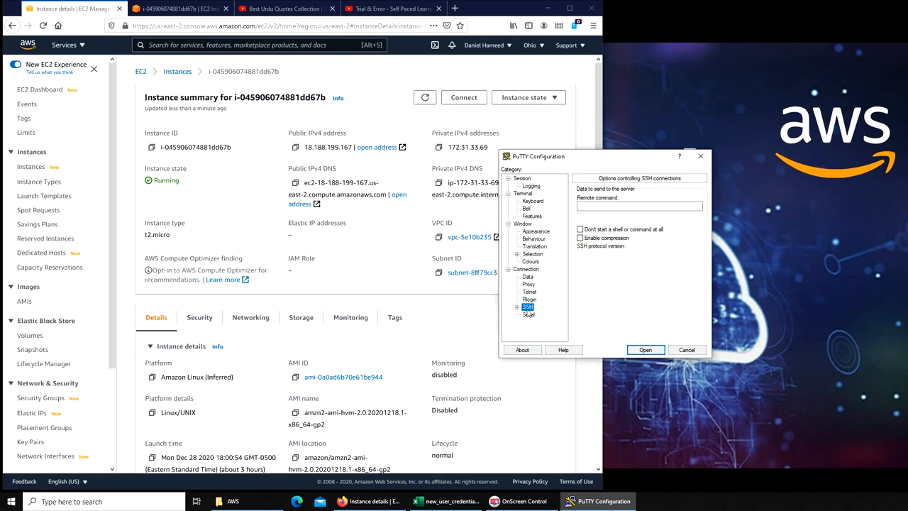
Step: Choose 123.ppk as the SSH authentication key and return to the Session settings
click(526, 307)
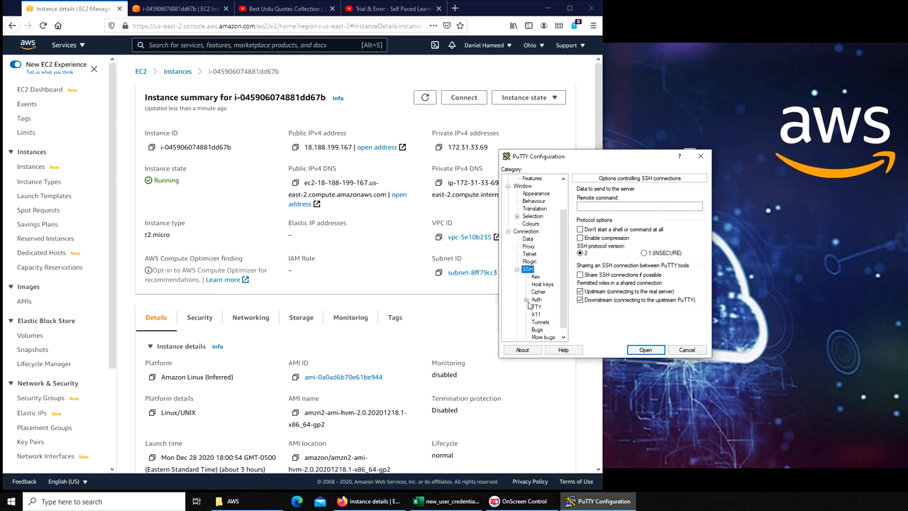
click(536, 298)
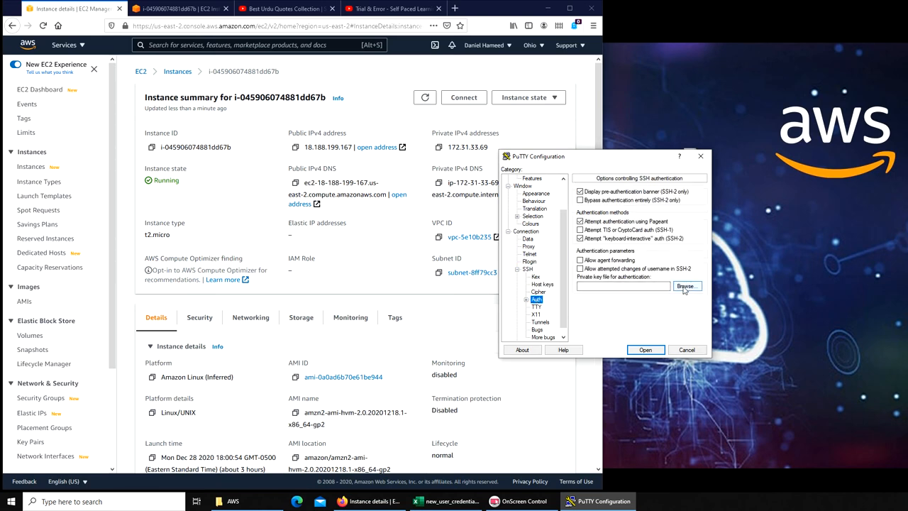
click(685, 287)
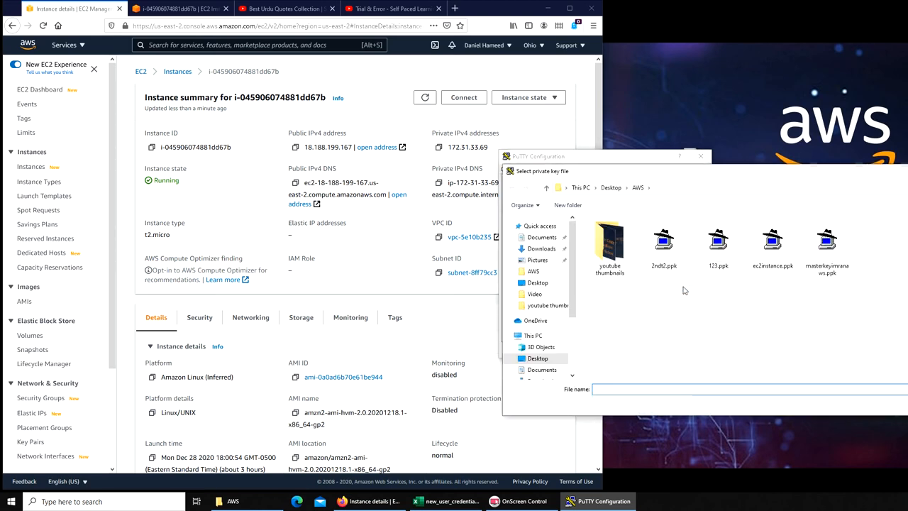
double_click(718, 242)
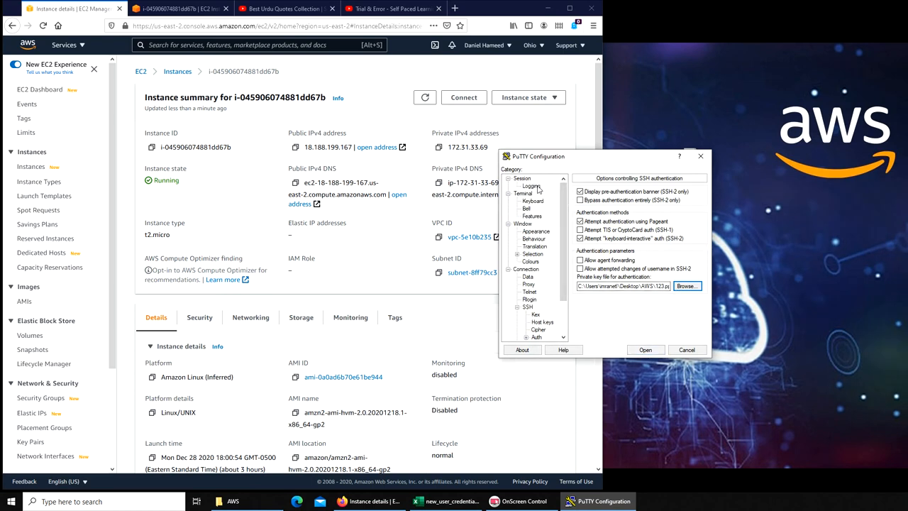
click(522, 179)
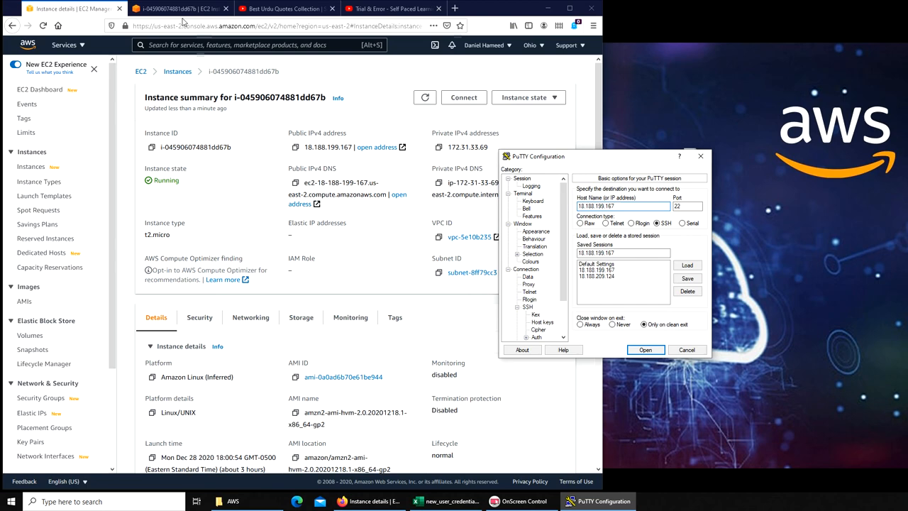
click(645, 349)
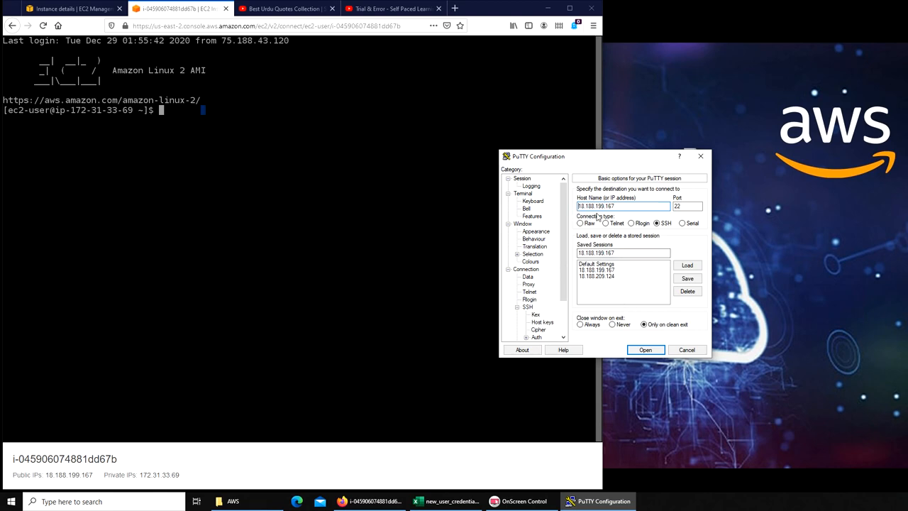
Step: Open the SSH session, log in as ec2-user, and maximize the PuTTY terminal
click(644, 349)
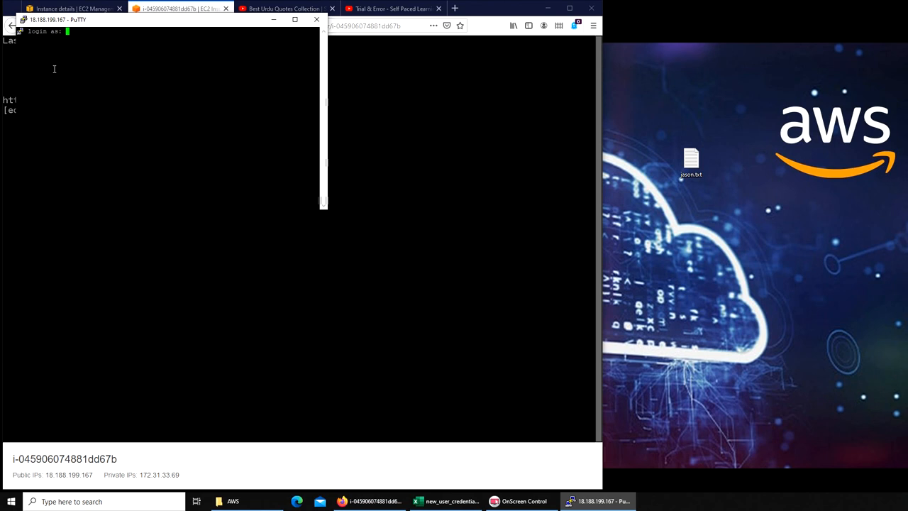
mouse_move(60, 44)
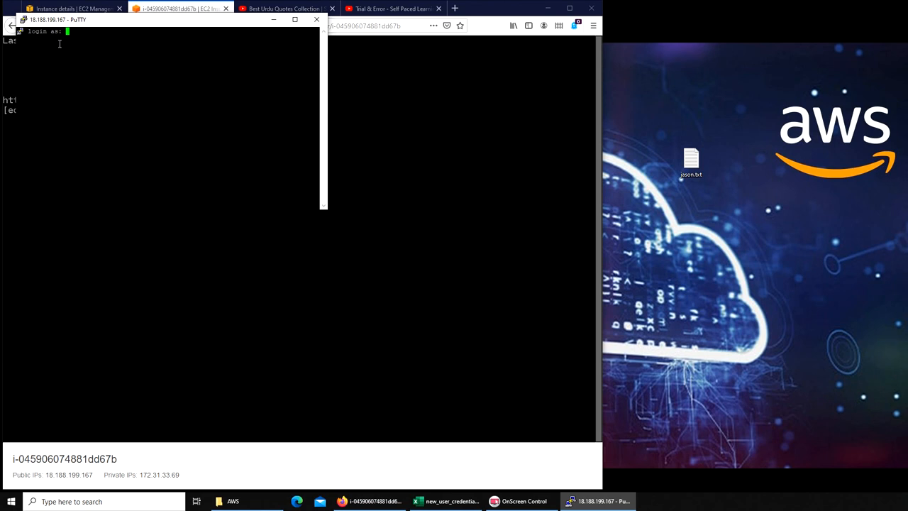
text(ec2-user)
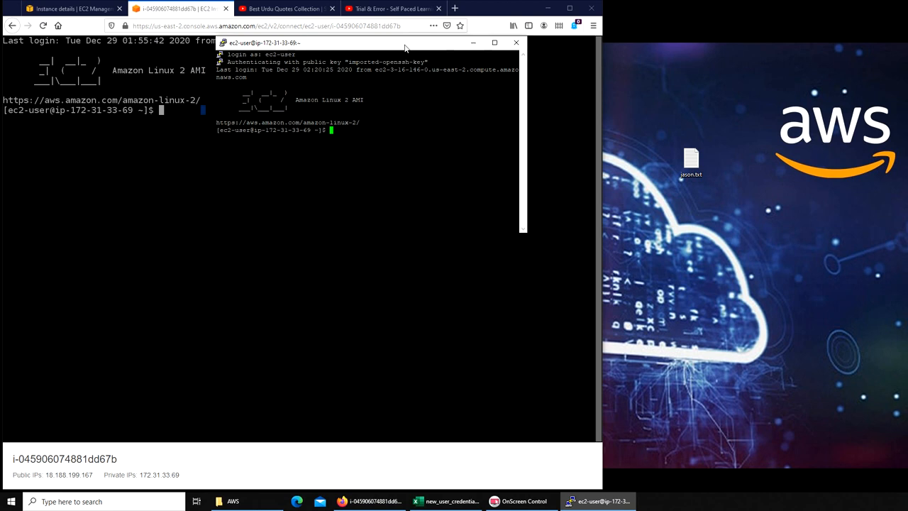
click(494, 43)
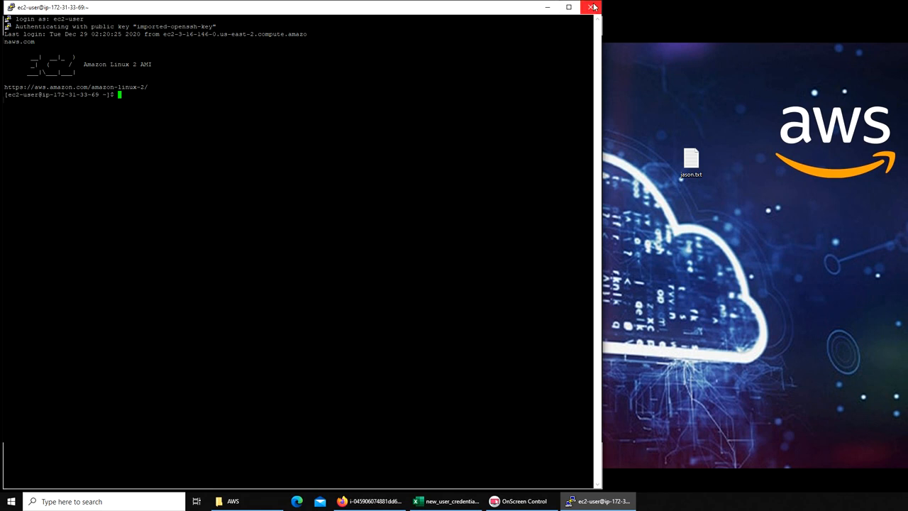
mouse_move(594, 8)
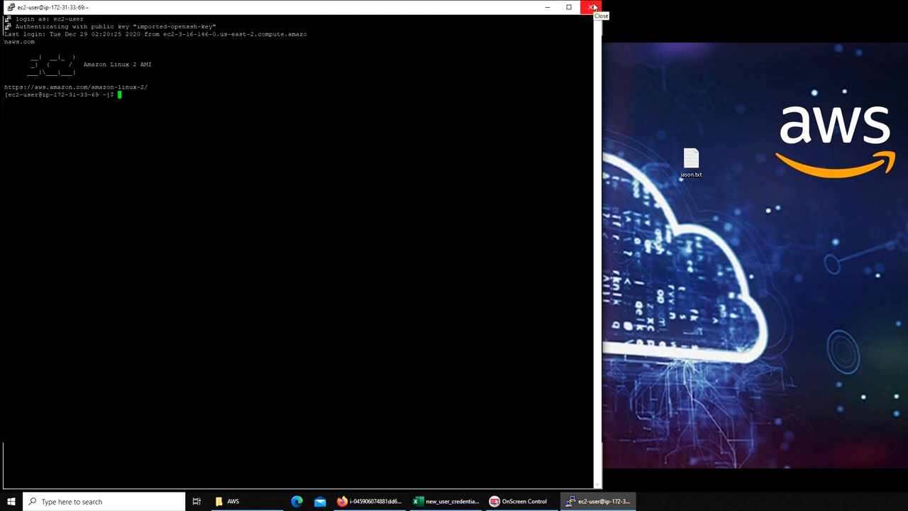